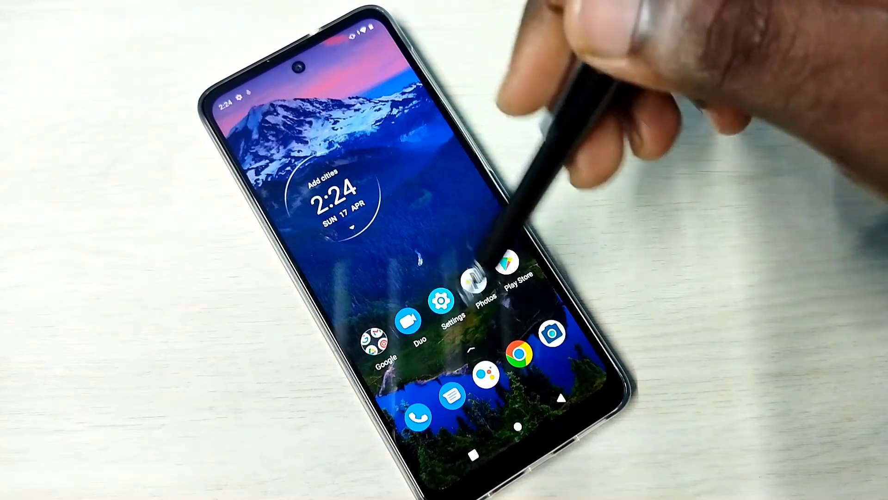
- Launch Settings from the home screen and go into the System page
click(443, 299)
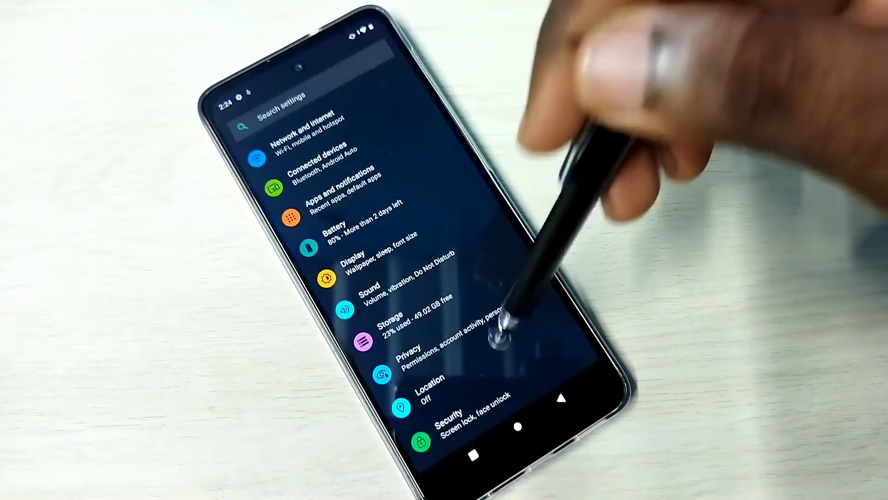
scroll(down, 3)
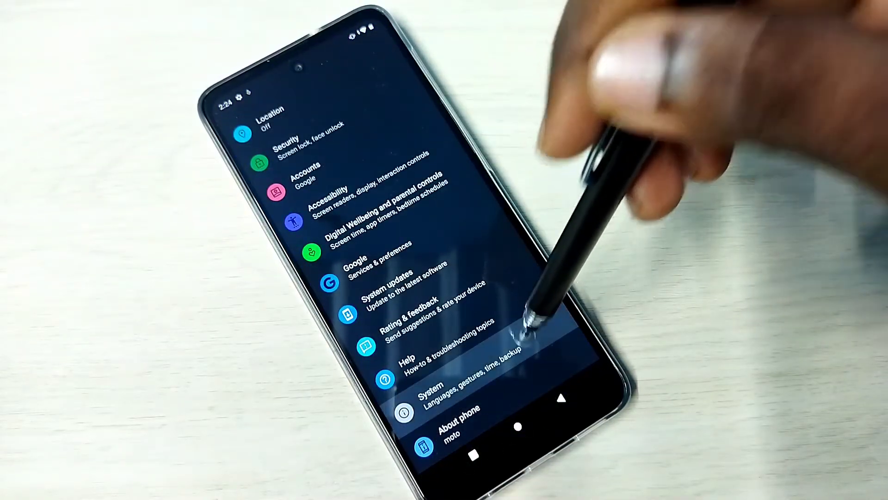
click(431, 395)
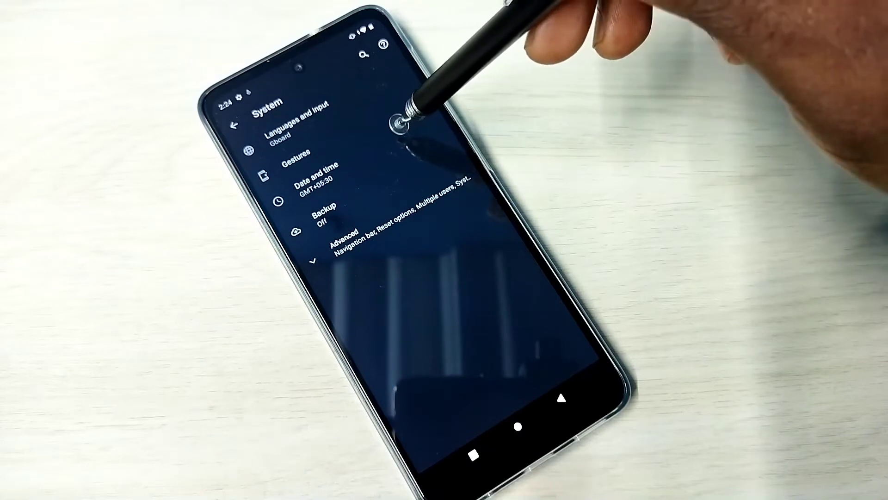
- Go to Date and time and switch off Use network-provided time
click(318, 178)
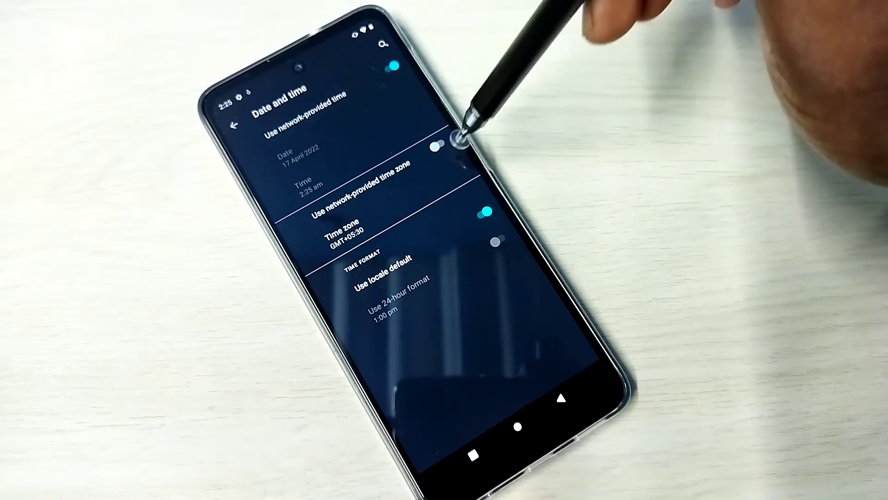
click(439, 145)
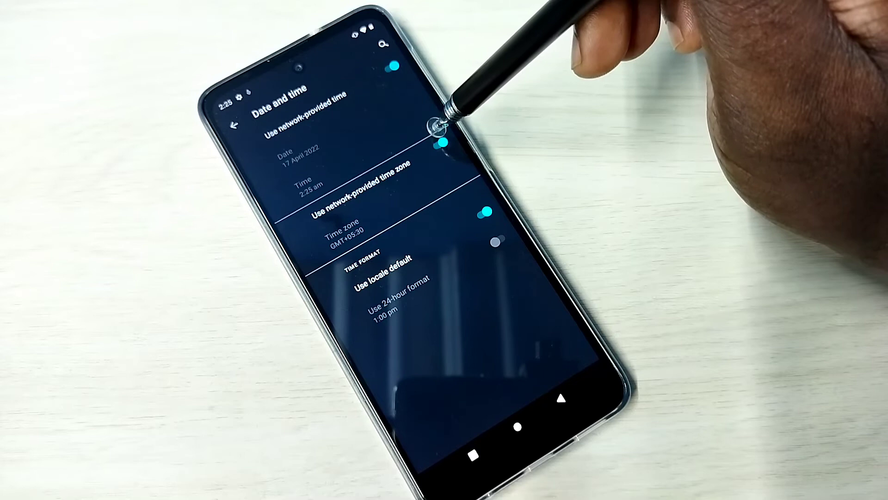
click(441, 145)
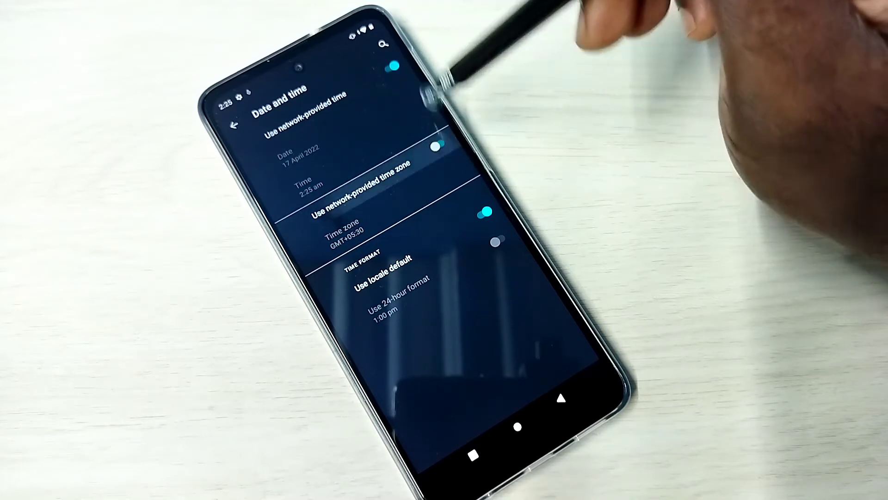
- Set the date manually to 1 April 2022 in the date picker
click(306, 156)
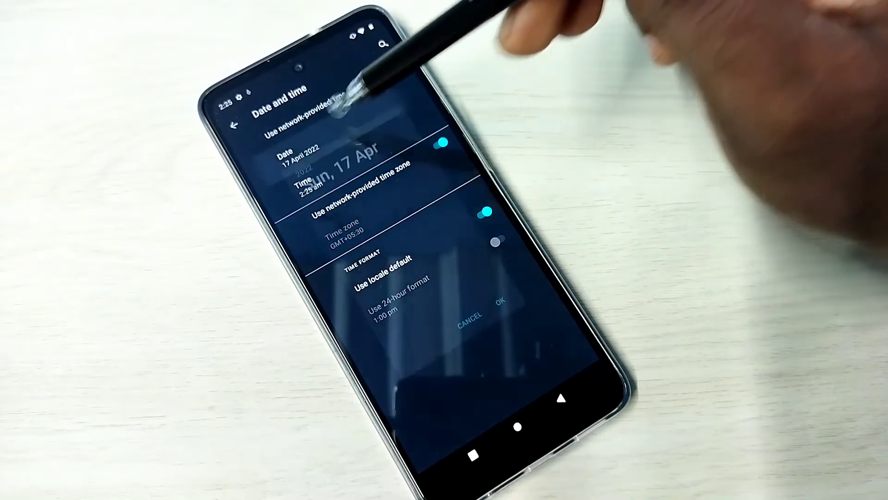
click(303, 153)
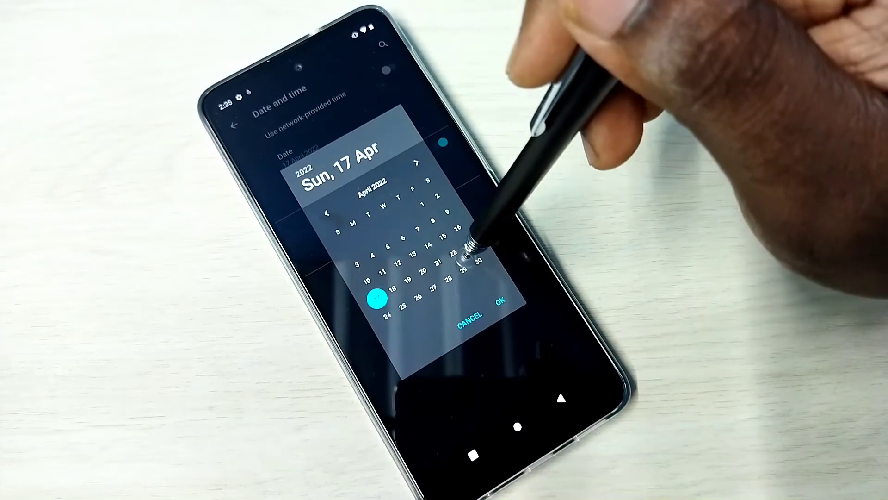
click(422, 208)
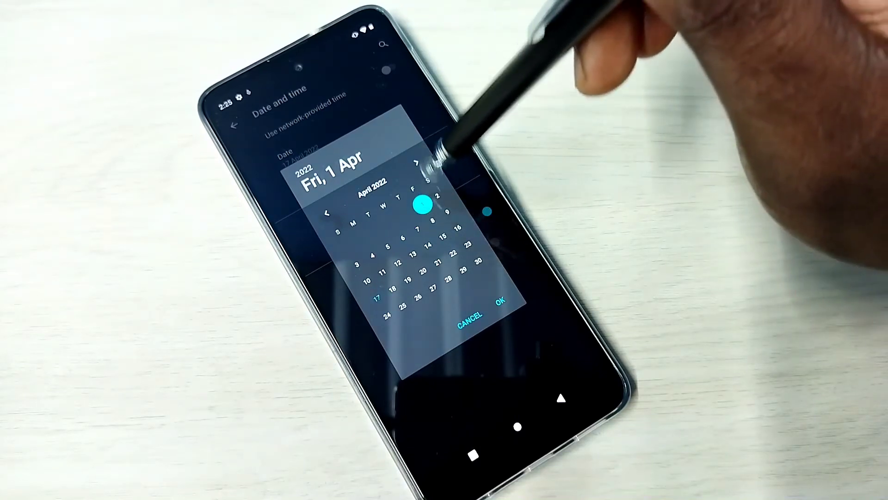
- Confirm the date and set the time to 6:25 am
click(501, 299)
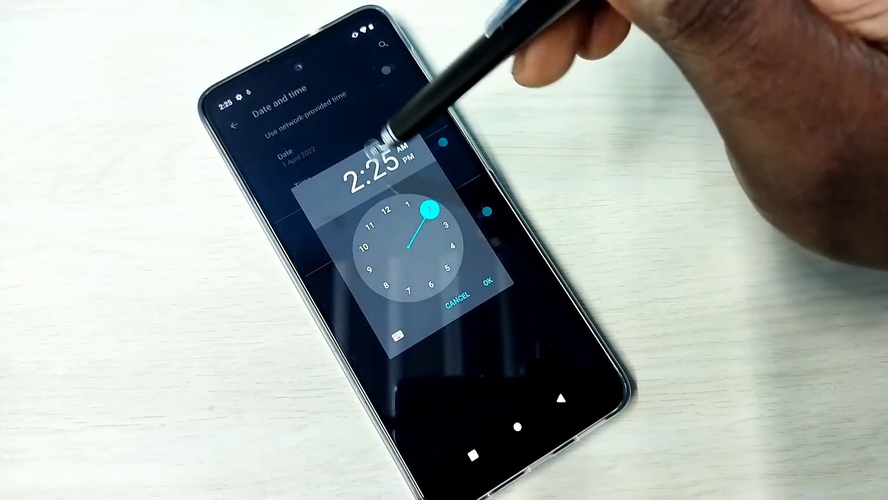
click(488, 283)
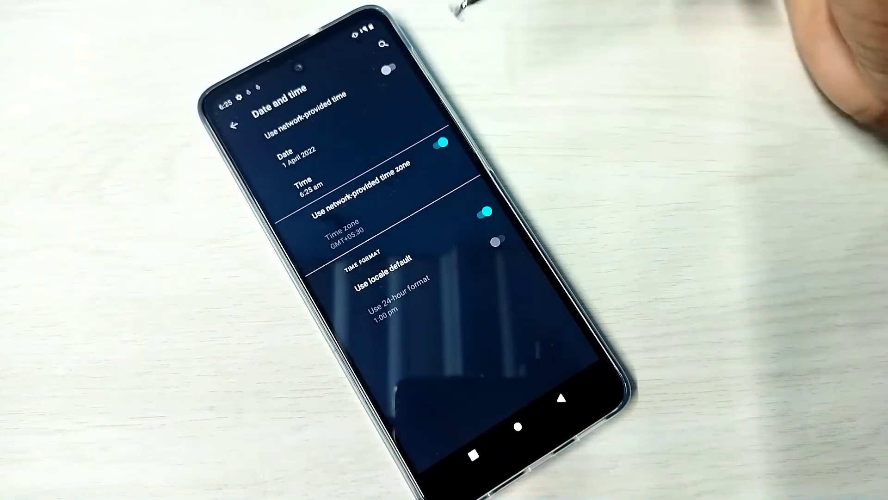